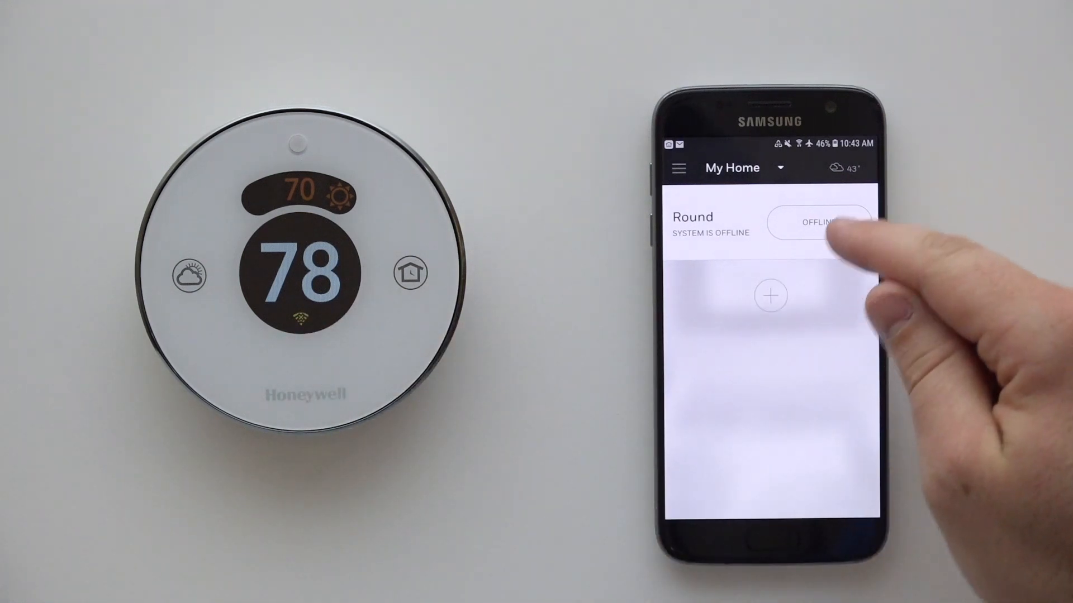
# - Start a Wi-Fi reset from the offline Round thermostat's settings
pyautogui.click(752, 226)
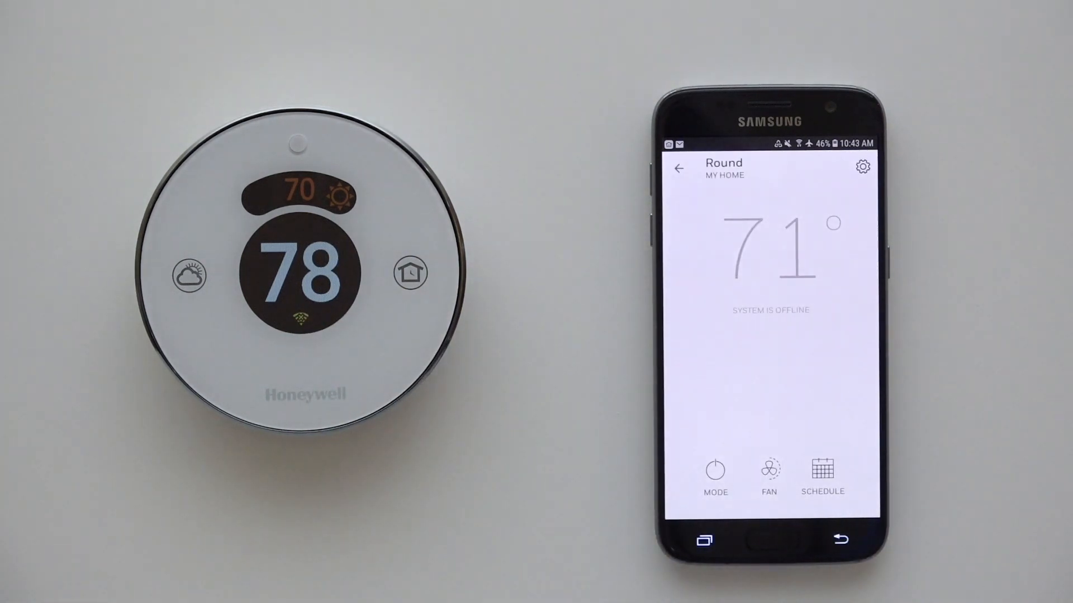
pyautogui.click(861, 166)
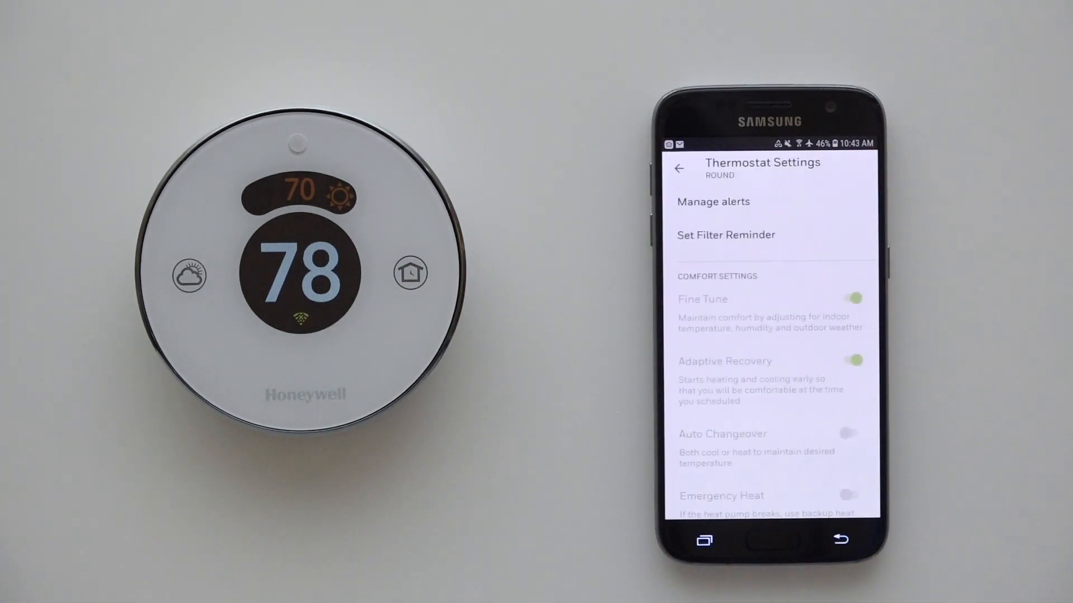
pyautogui.scroll(-3)
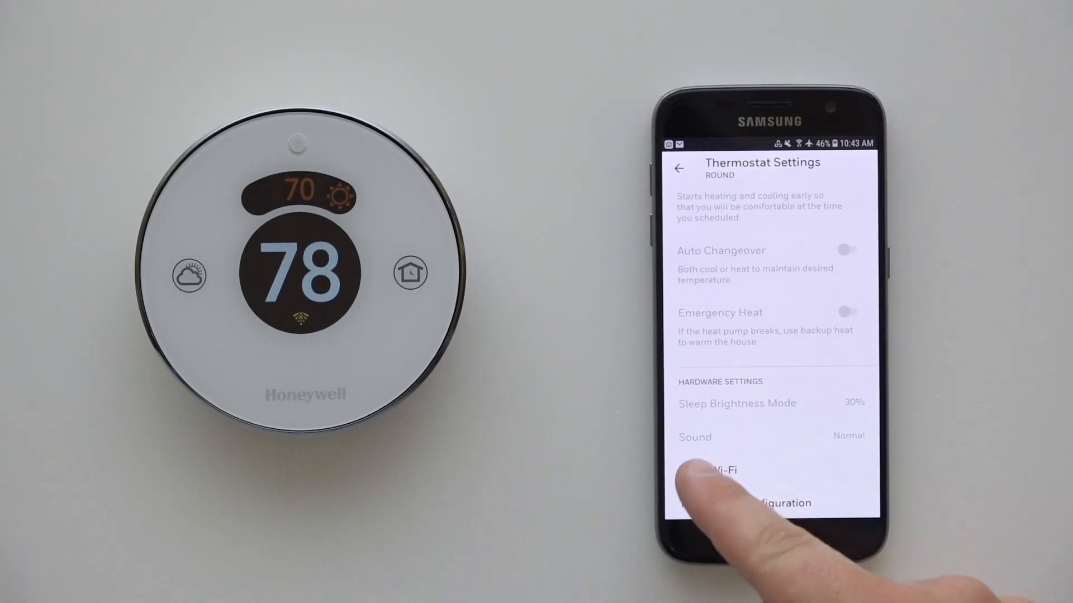
pyautogui.click(712, 470)
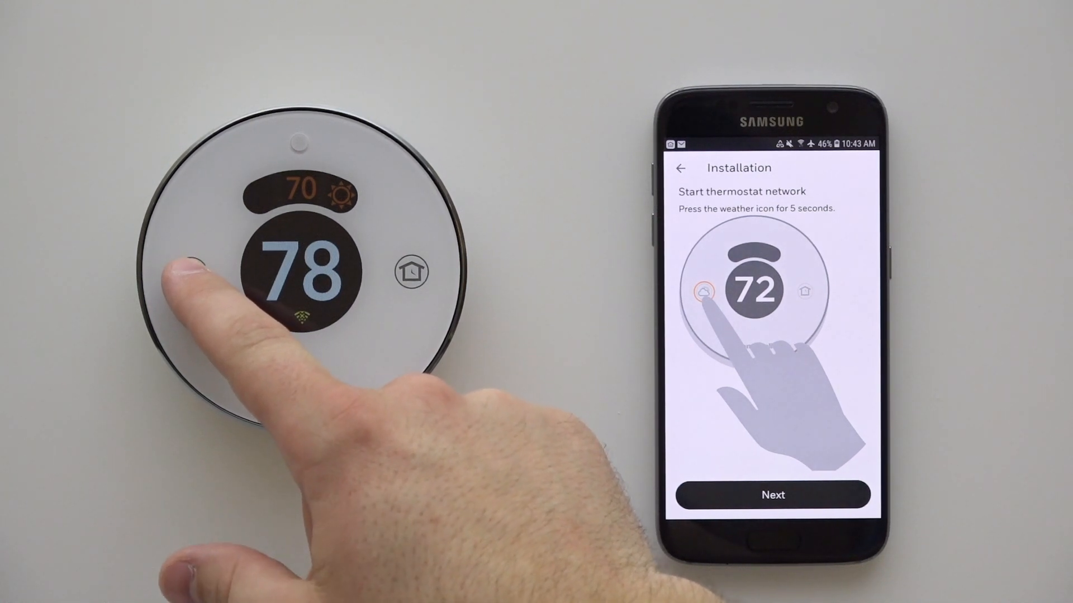
# - Advance through the installation steps until the thermostat's own network is started and connecting
pyautogui.click(193, 273)
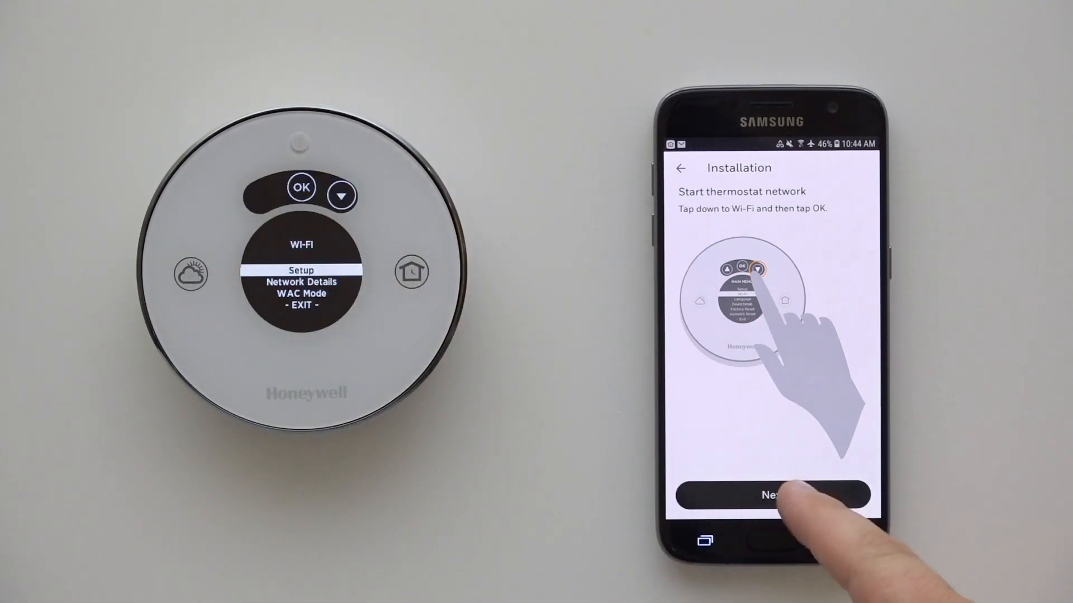
pyautogui.click(772, 495)
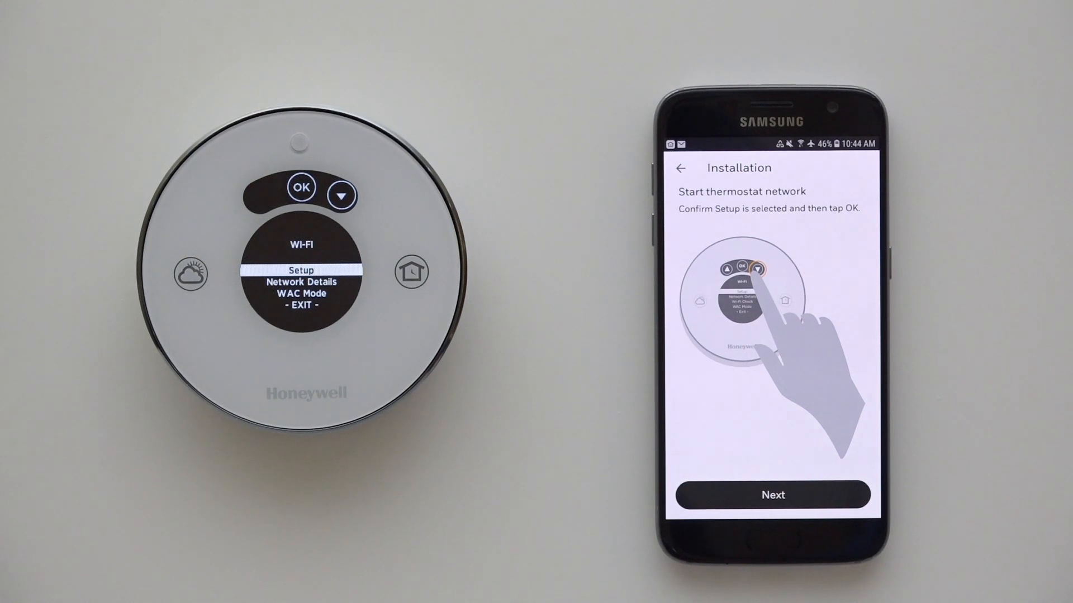
pyautogui.click(772, 495)
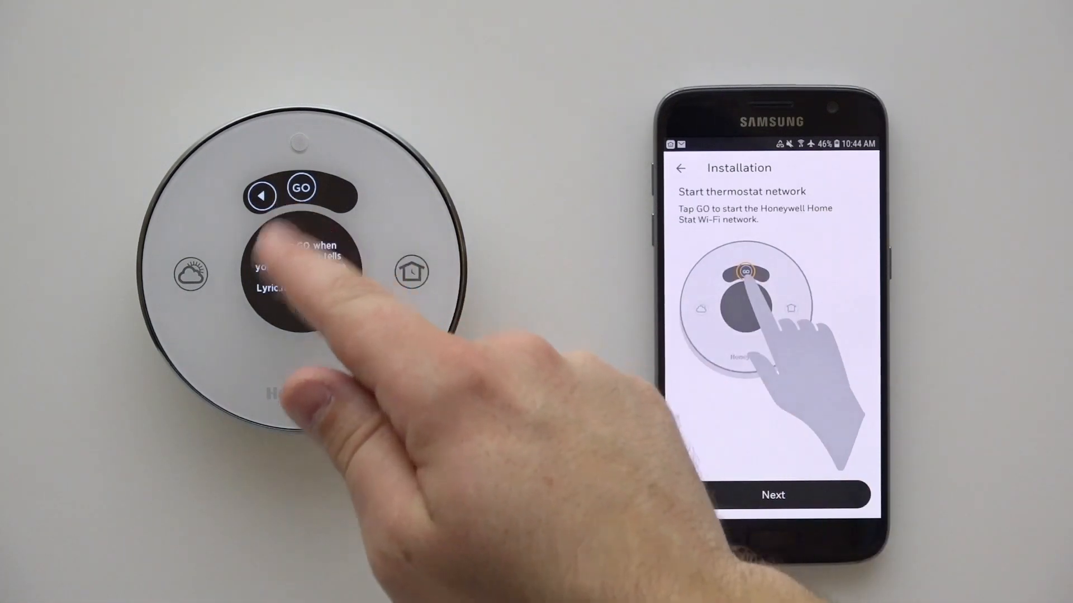
pyautogui.click(300, 188)
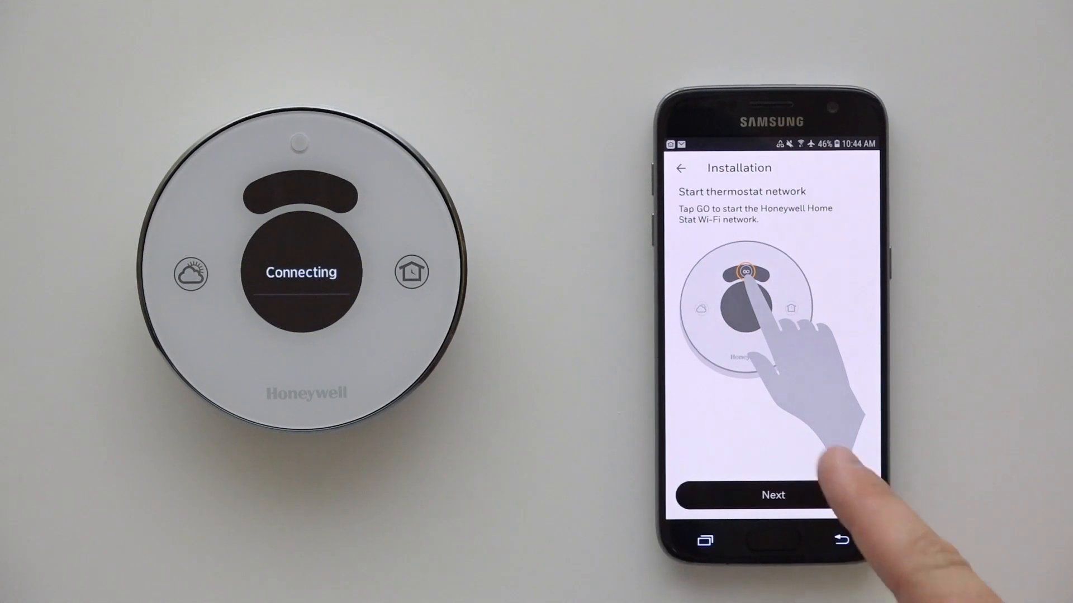
pyautogui.click(772, 495)
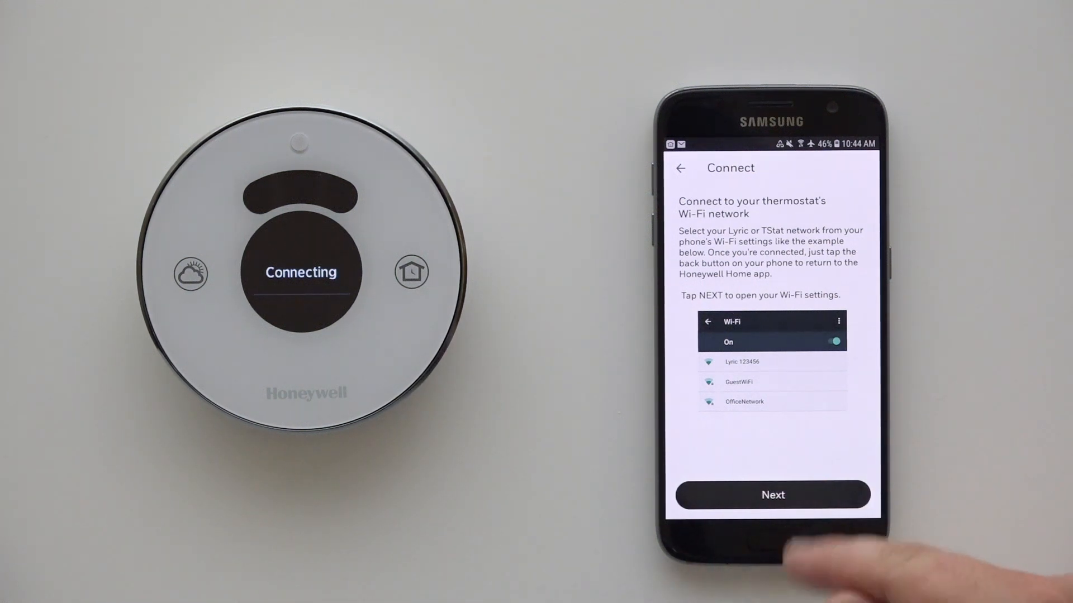
# - Join the thermostat's Lyric Stat network from the phone's Wi-Fi settings
pyautogui.click(772, 495)
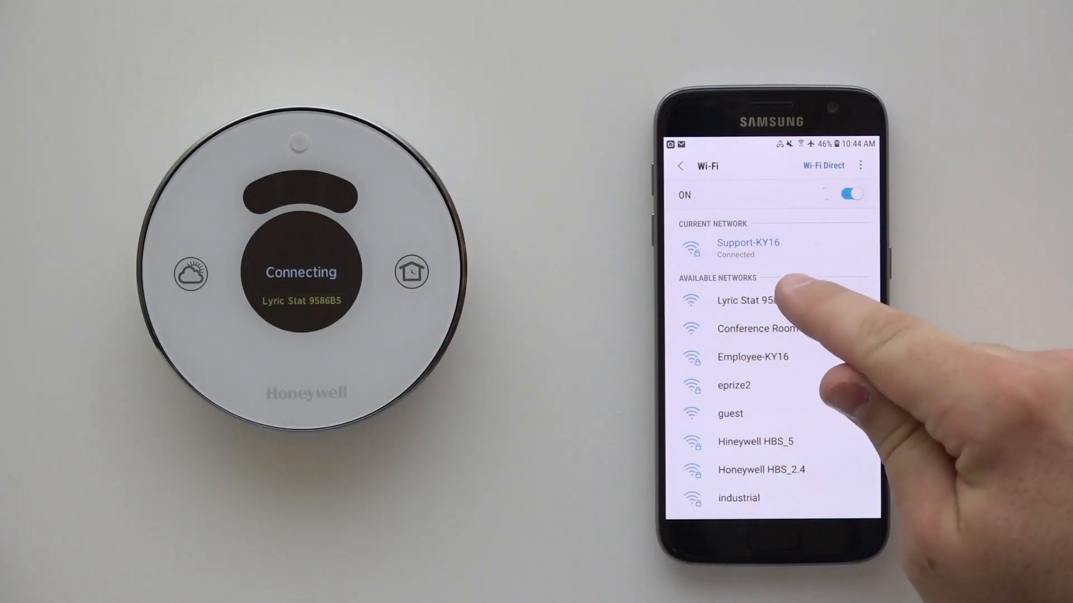
pyautogui.click(742, 301)
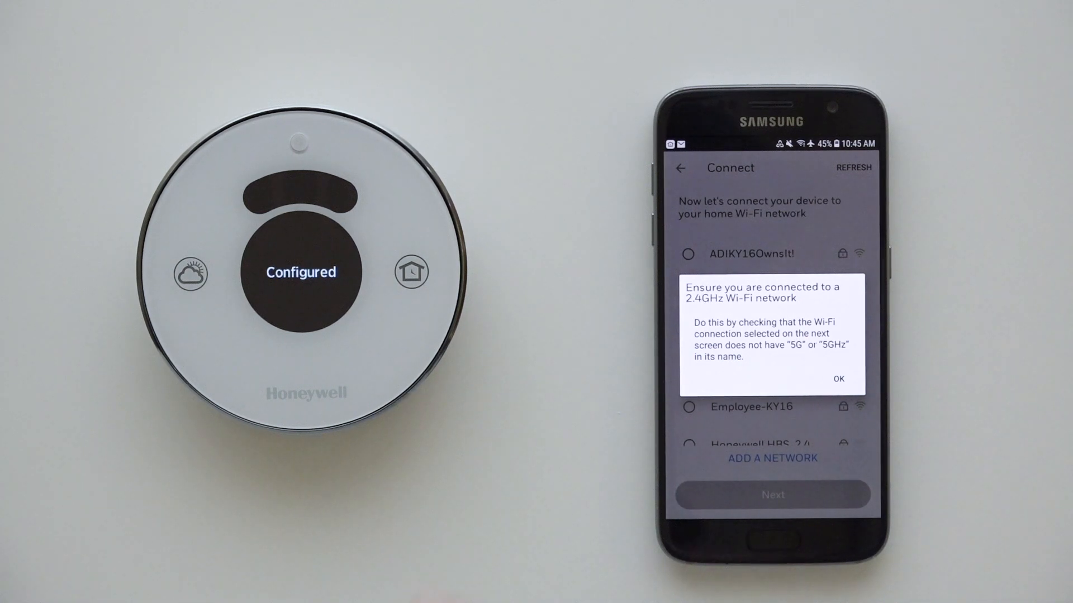
# - Dismiss the 2.4GHz notice and choose Support-KY16 as the home network
pyautogui.click(839, 378)
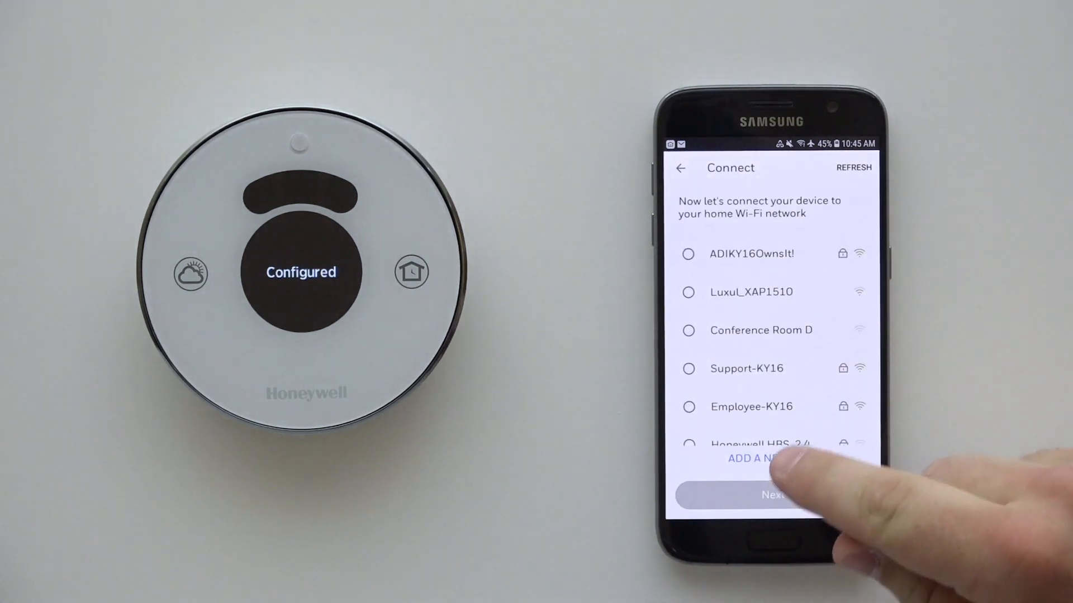
pyautogui.click(690, 369)
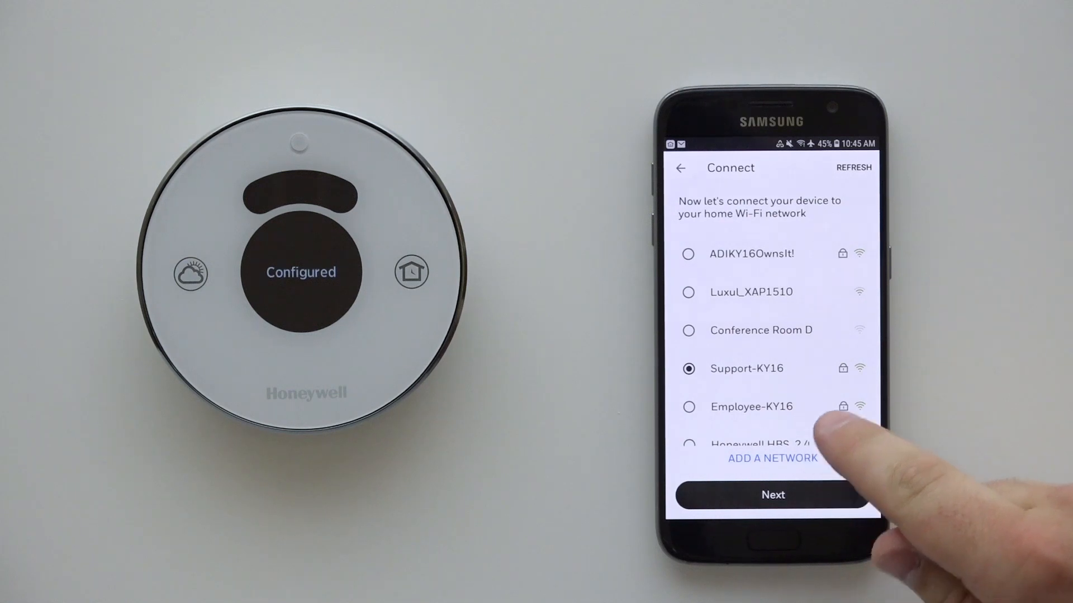
pyautogui.click(772, 495)
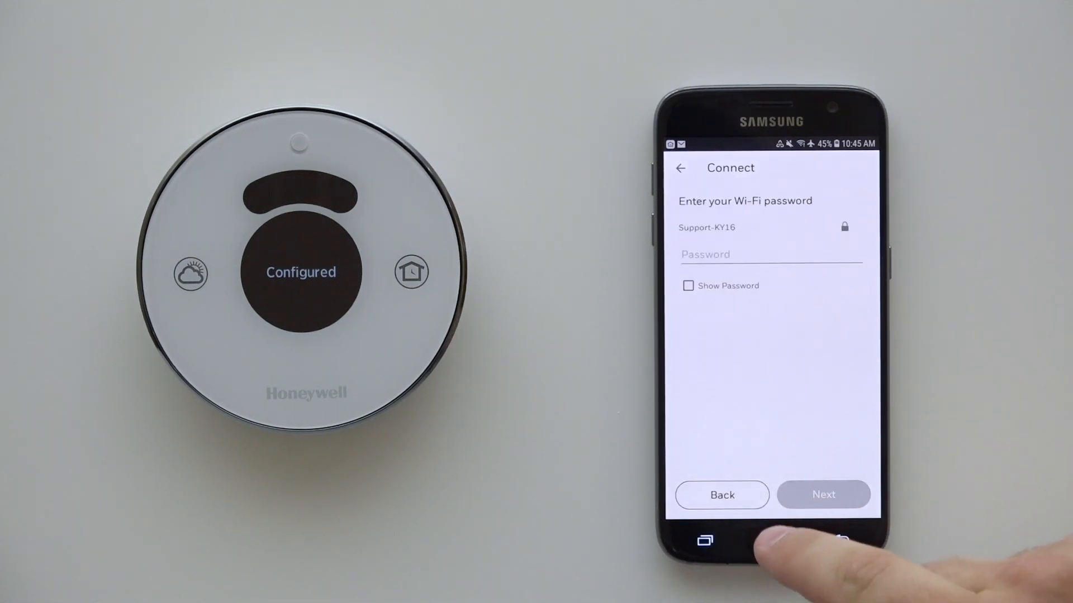
pyautogui.click(688, 286)
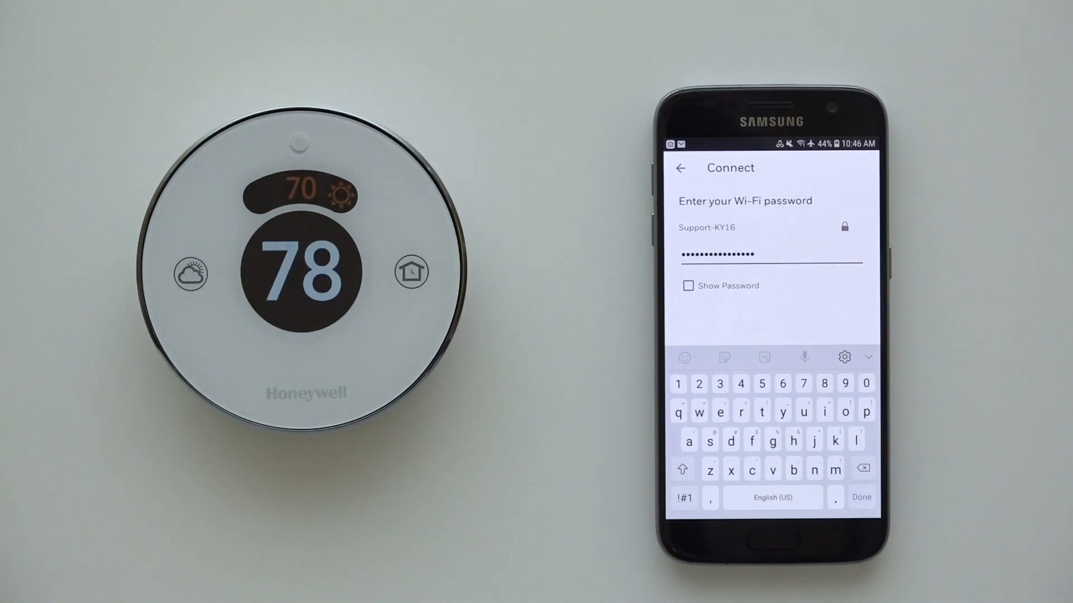
pyautogui.click(862, 497)
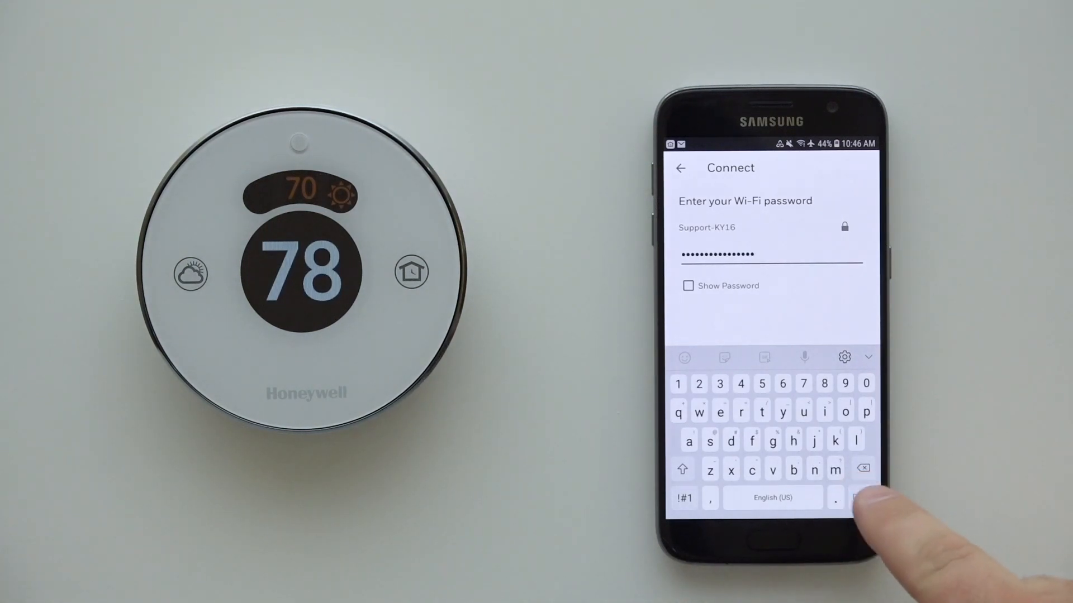
pyautogui.click(863, 498)
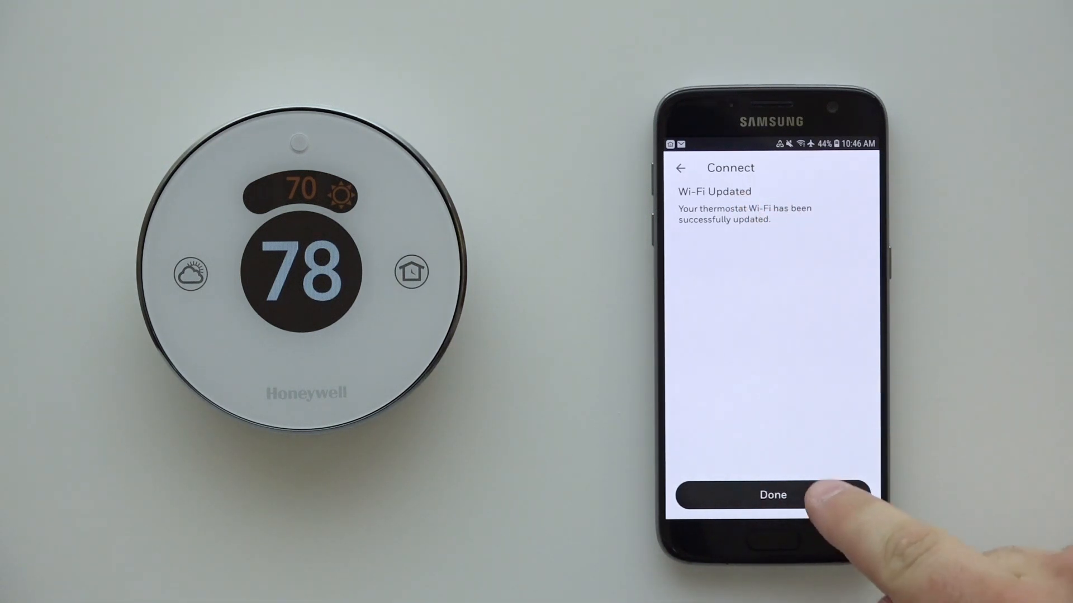
# - Dismiss the Wi-Fi Updated confirmation and return to the Round device screen
pyautogui.click(772, 495)
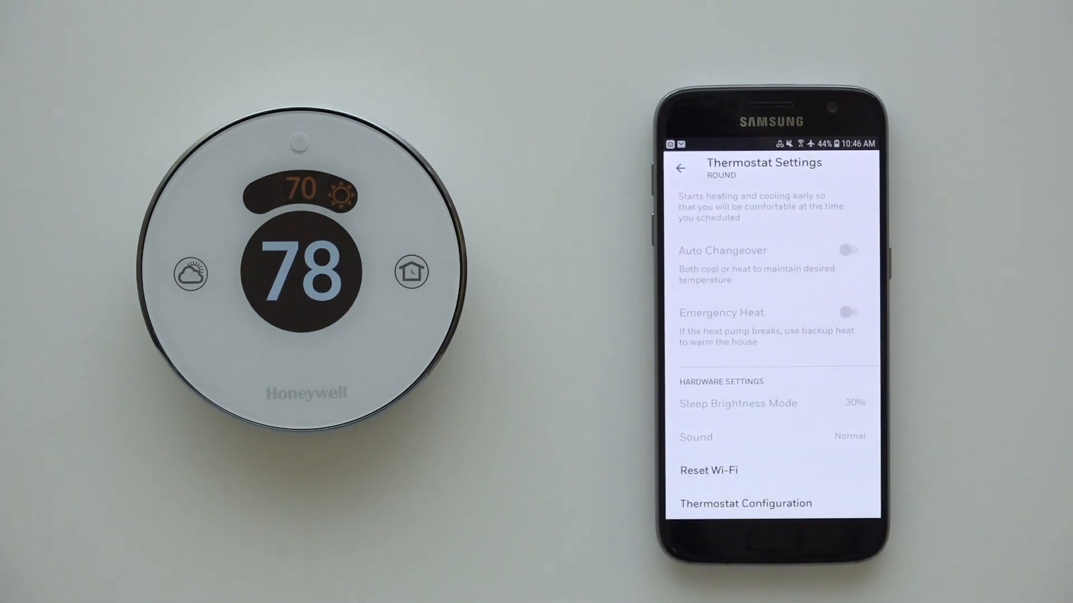
pyautogui.click(681, 168)
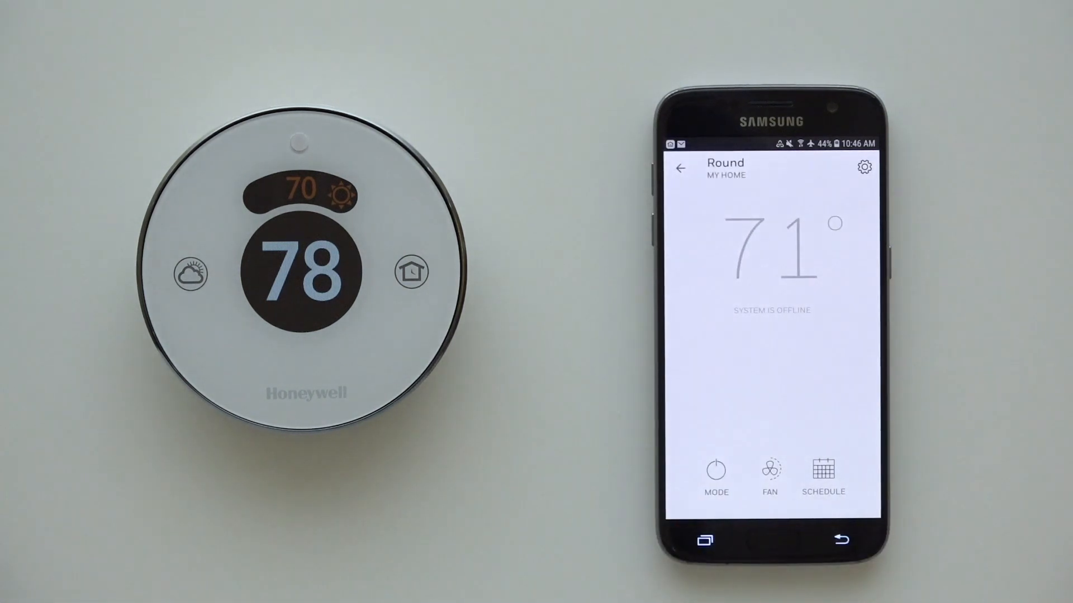